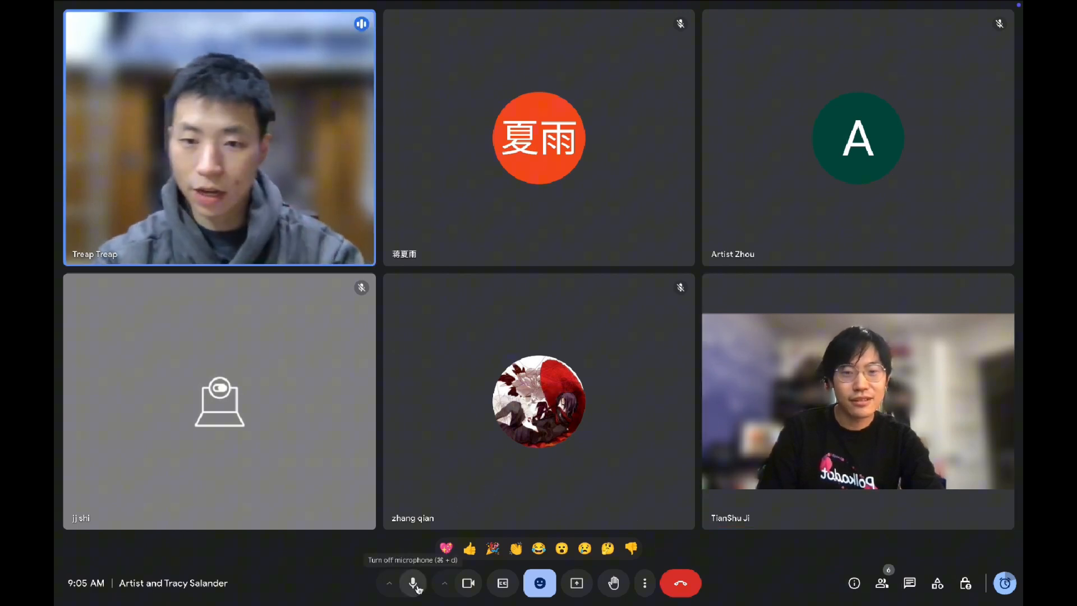
# Step: Mute your microphone from the bottom toolbar of the six-person call
pyautogui.click(413, 582)
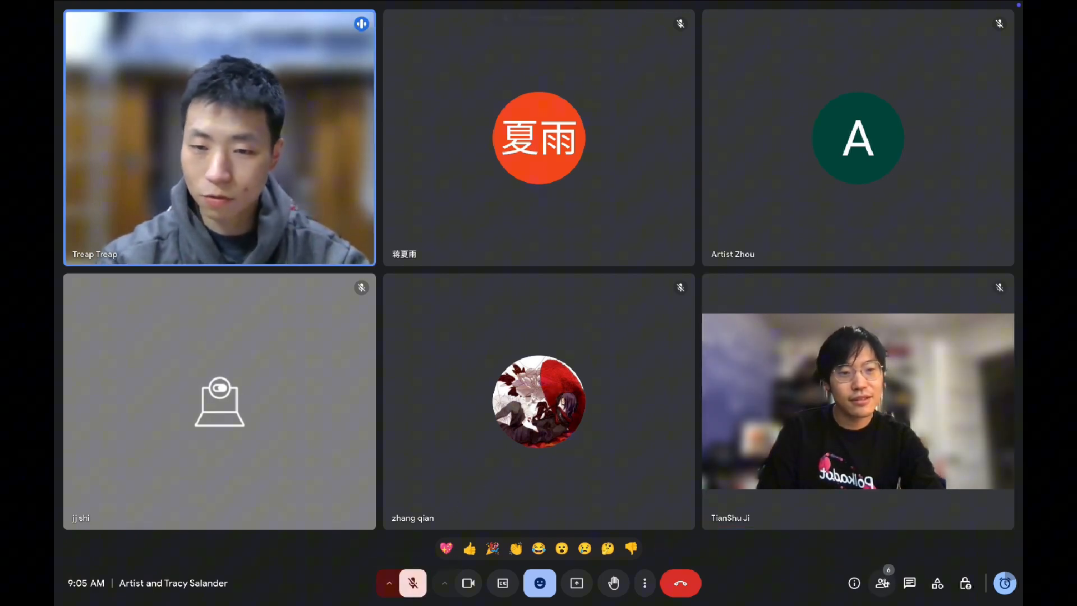
pyautogui.moveTo(882, 584)
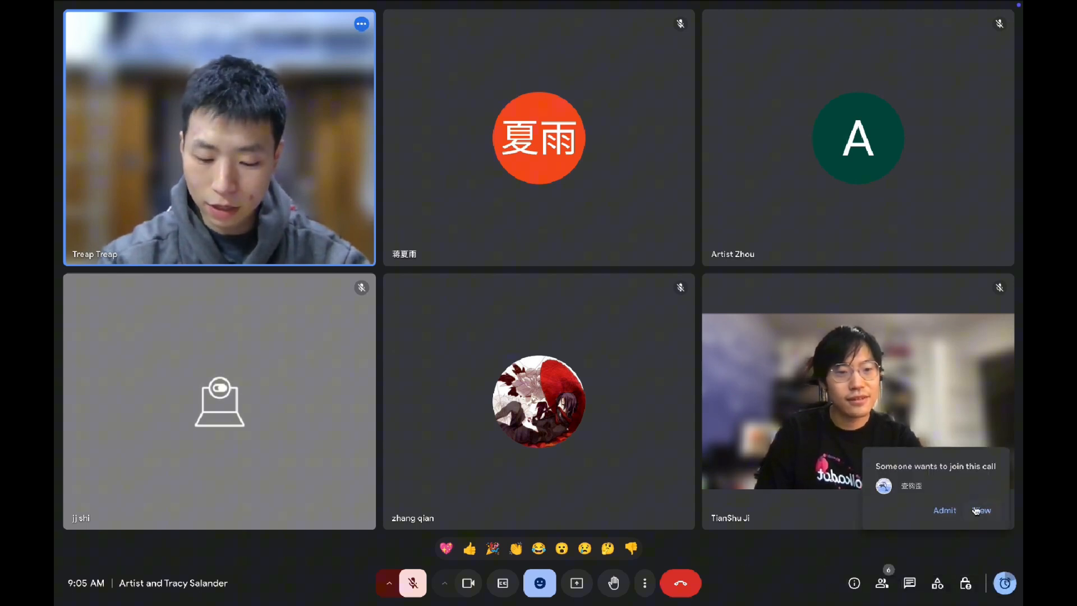
# Step: Admit the waiting participant from the join request pop-up, bringing the call to seven
pyautogui.click(944, 511)
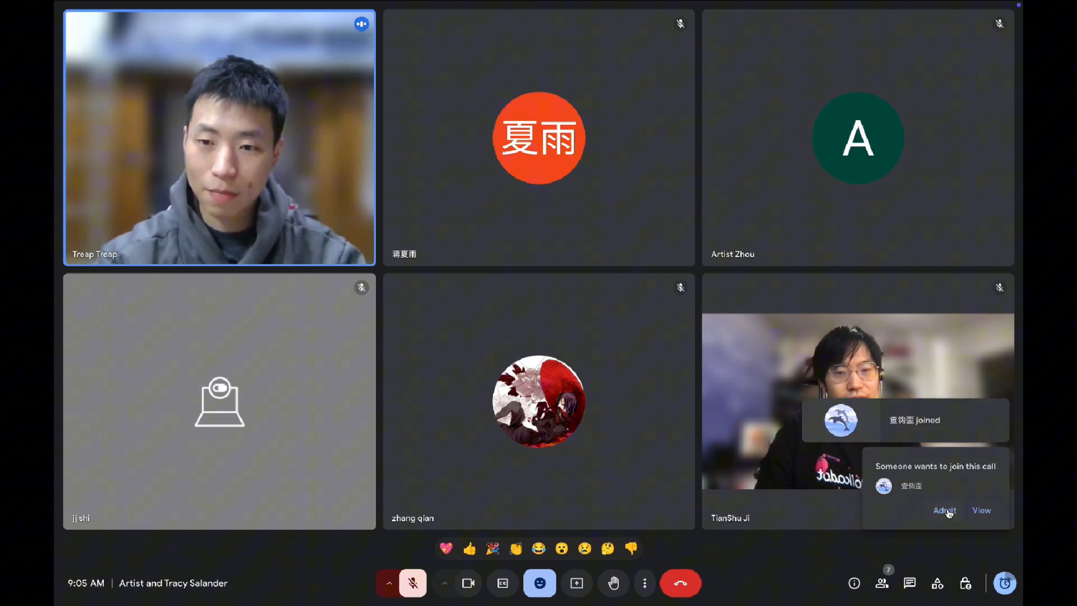
pyautogui.click(944, 511)
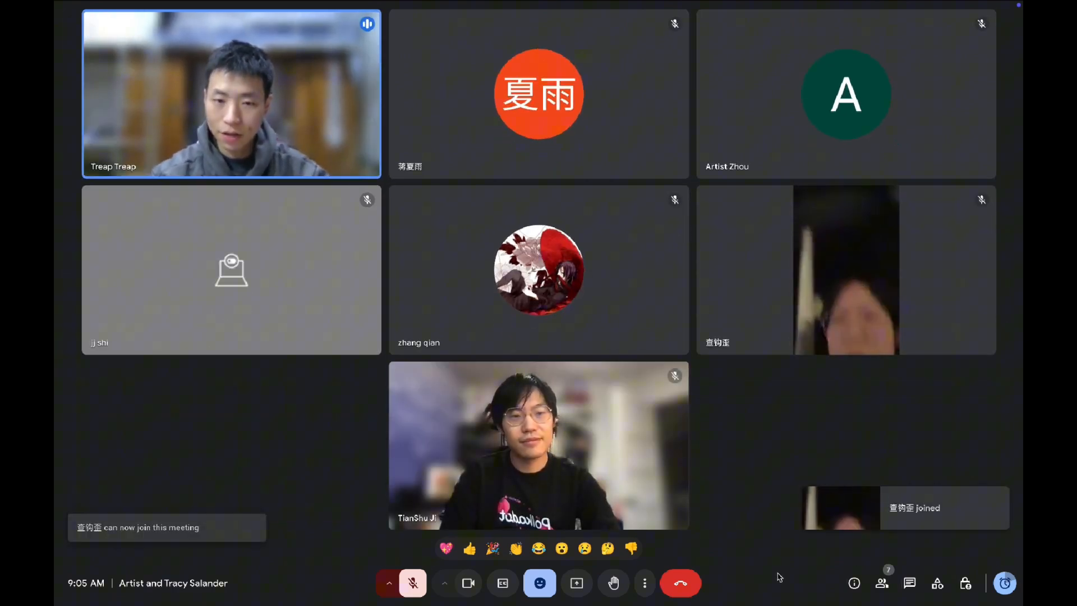